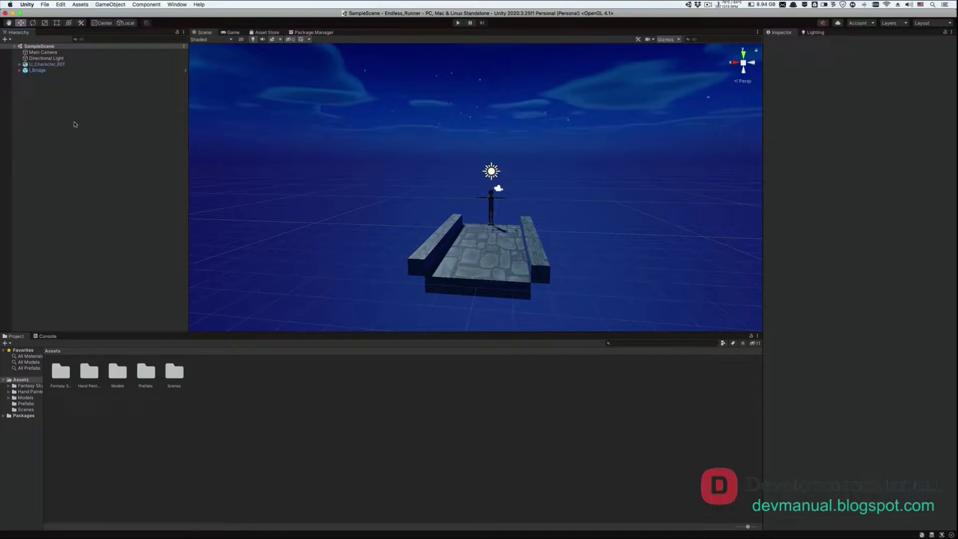
Step: Delete I_Bridge from the Hierarchy using its context menu
{"action": "right_click", "coordinate": [36, 70]}
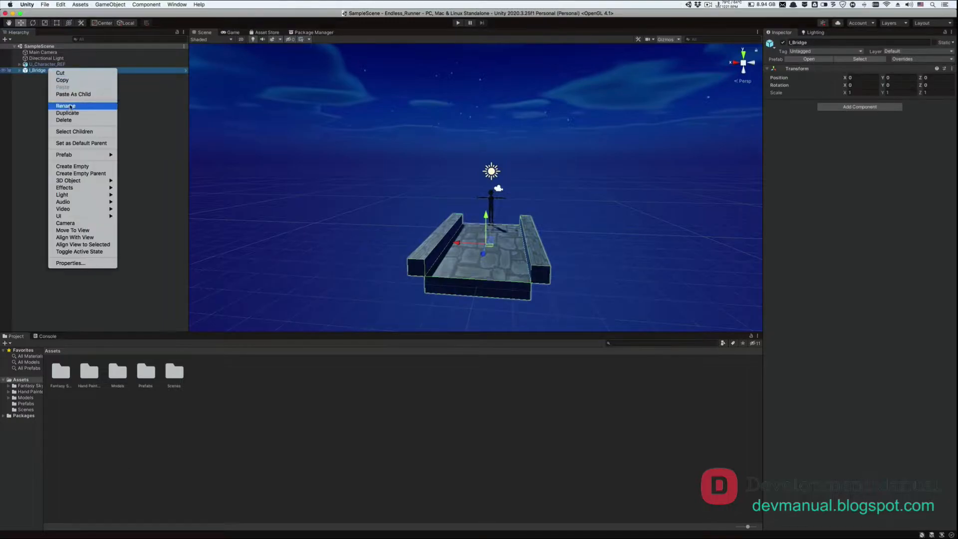
{"action": "left_click", "coordinate": [64, 120]}
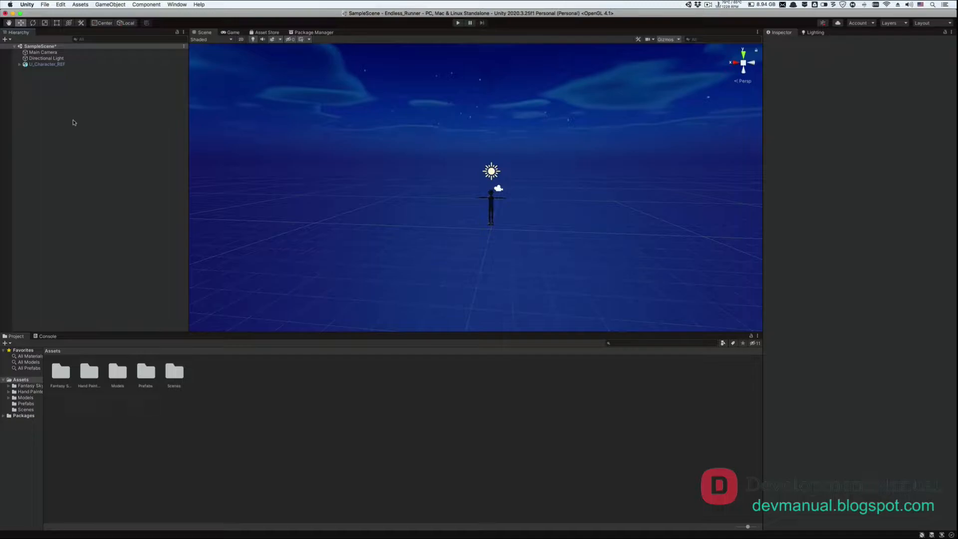
{"action": "mouse_move", "coordinate": [58, 70]}
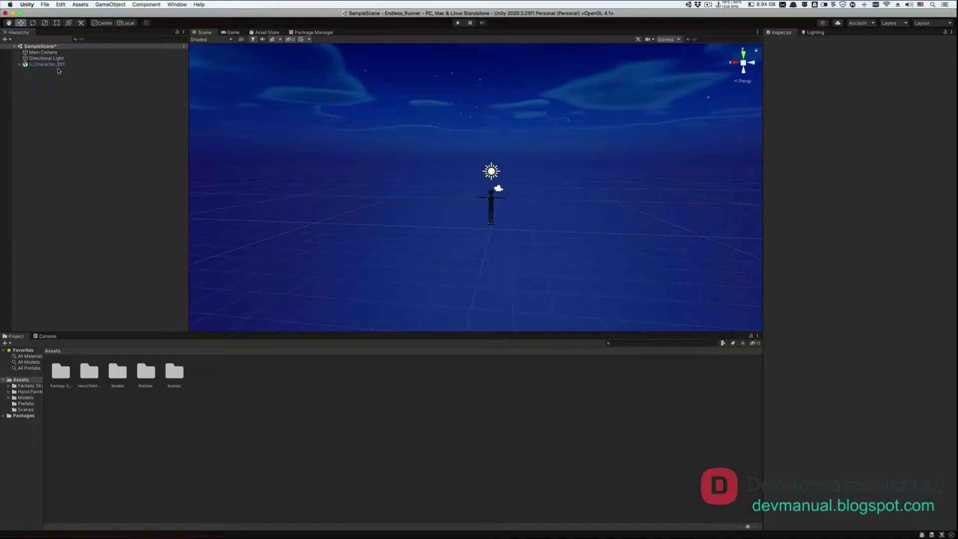
Step: Add a Character Controller component to U_Character_REF, found by searching 'Cha'
{"action": "left_click", "coordinate": [46, 65]}
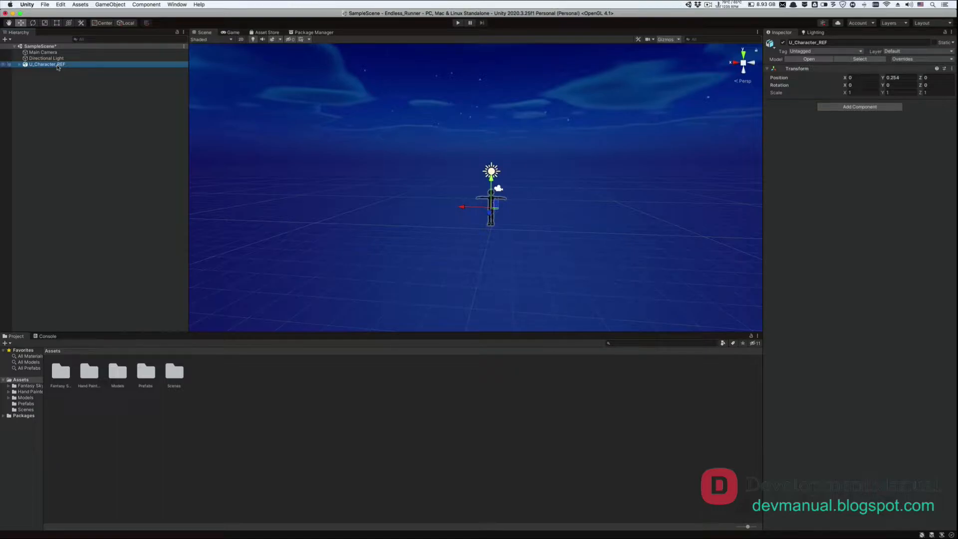
{"action": "left_click", "coordinate": [859, 106]}
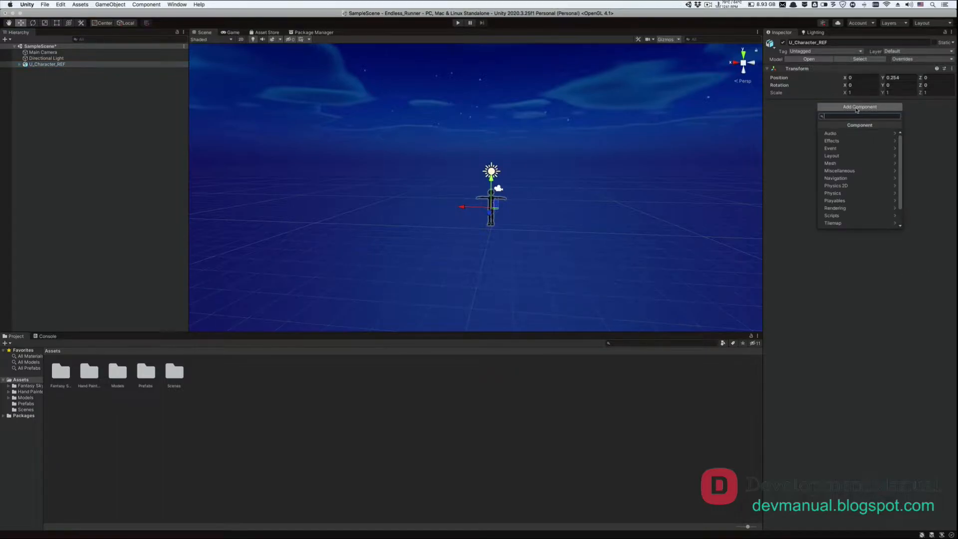
{"action": "type", "text": "Cha"}
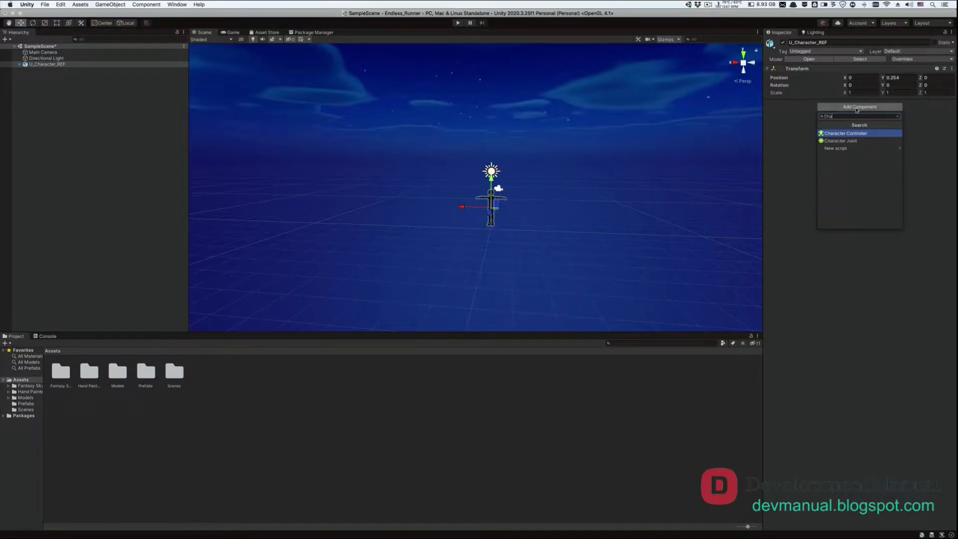
{"action": "left_click", "coordinate": [845, 134]}
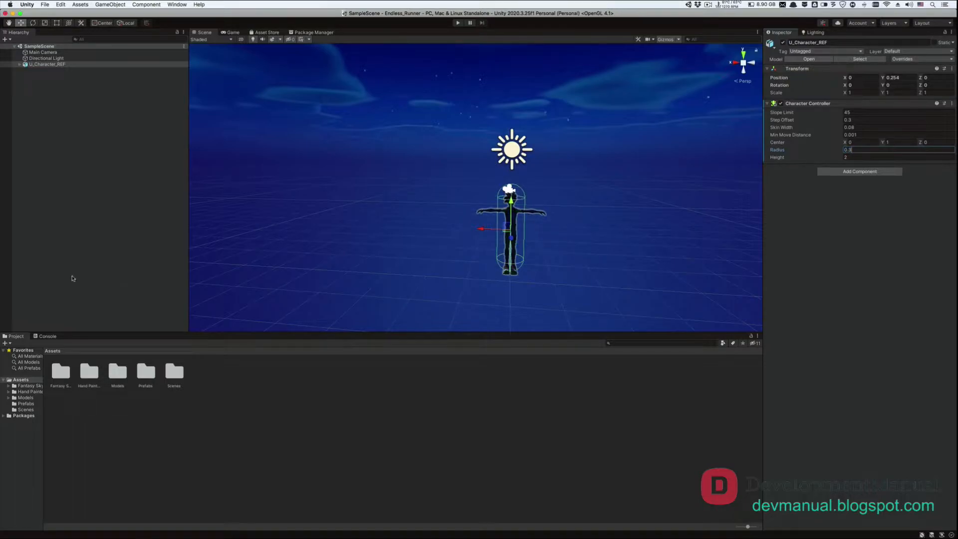
Step: Create a Scripts folder in Assets and open it
{"action": "left_click", "coordinate": [5, 343]}
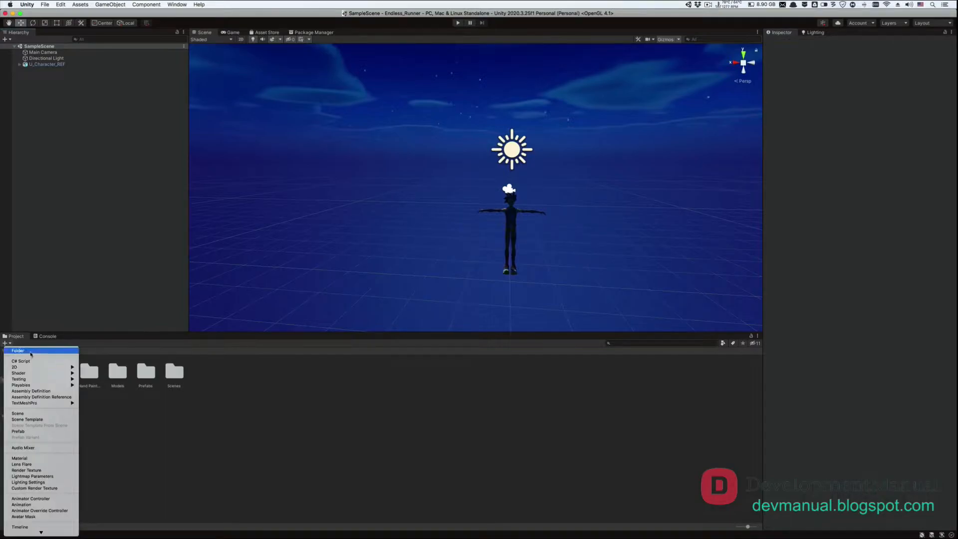
{"action": "left_click", "coordinate": [18, 351]}
{"action": "type", "text": "Scripts"}
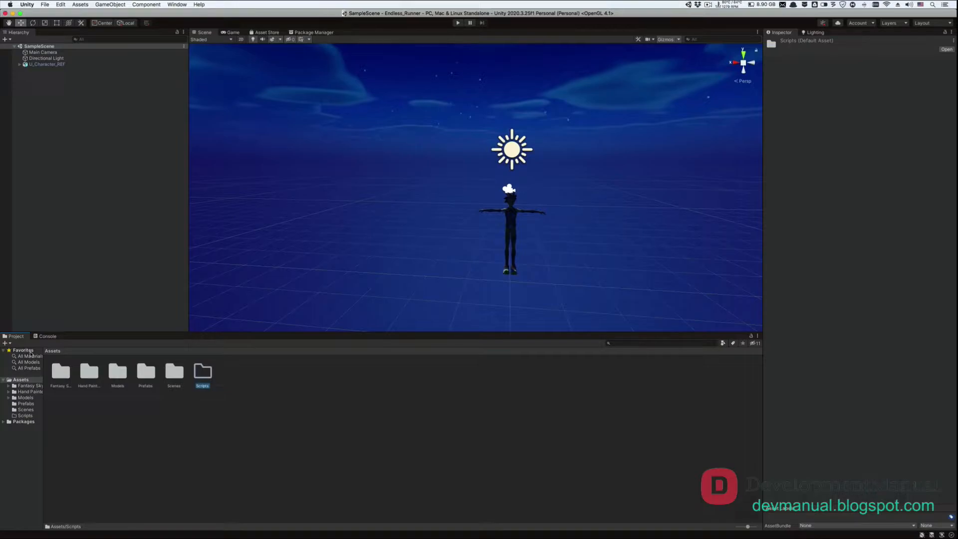
{"action": "mouse_move", "coordinate": [194, 379]}
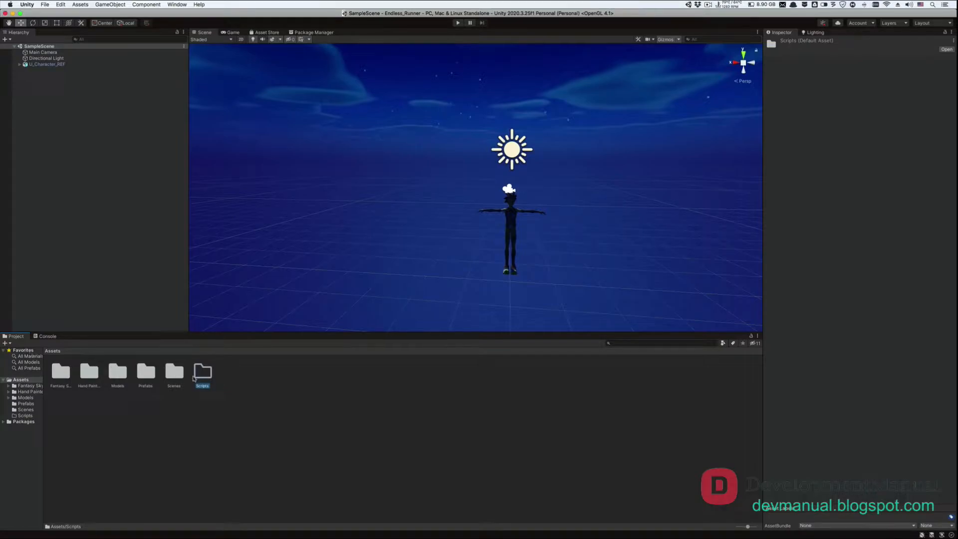
{"action": "double_click", "coordinate": [202, 371]}
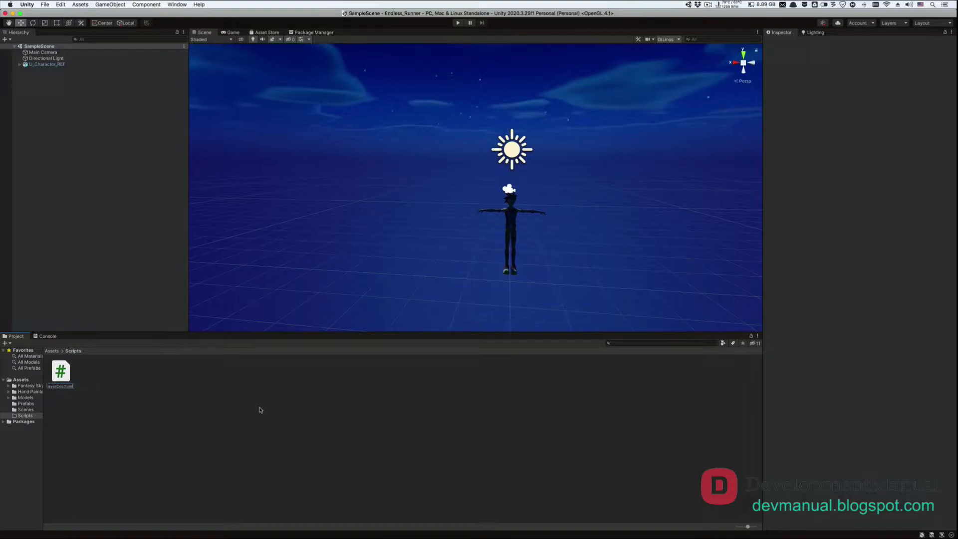
Step: Select the PlayerController script, then select U_Character_REF
{"action": "left_click", "coordinate": [61, 373]}
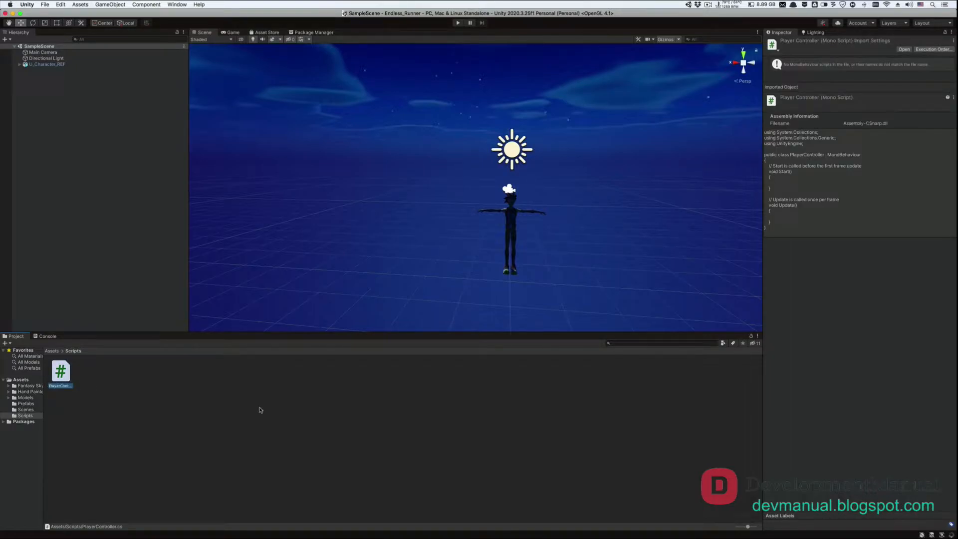
{"action": "mouse_move", "coordinate": [71, 65]}
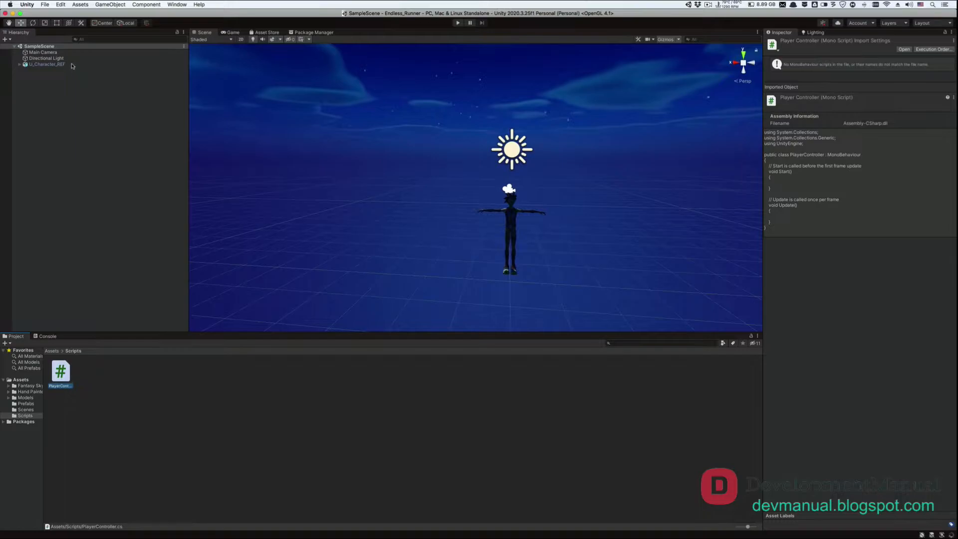
{"action": "left_click", "coordinate": [47, 64]}
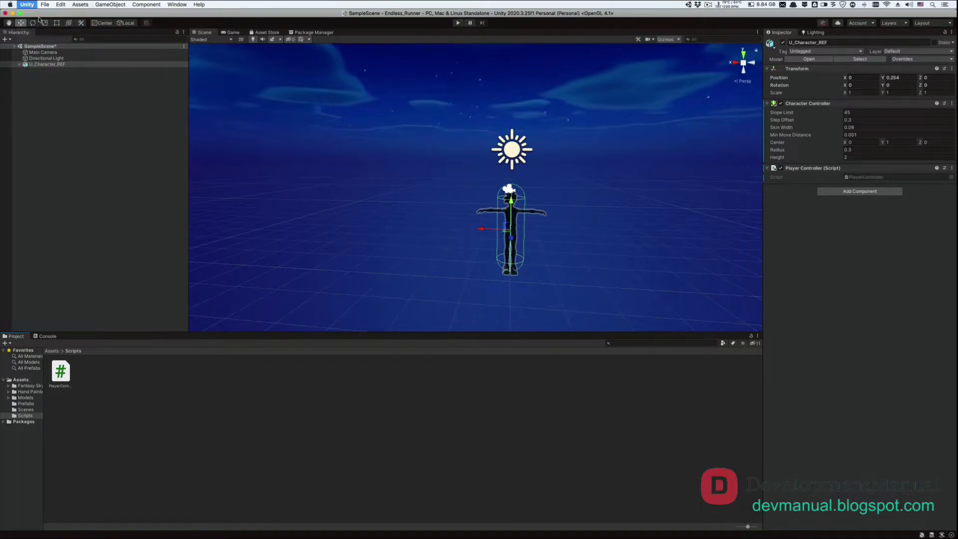
{"action": "left_click", "coordinate": [27, 4]}
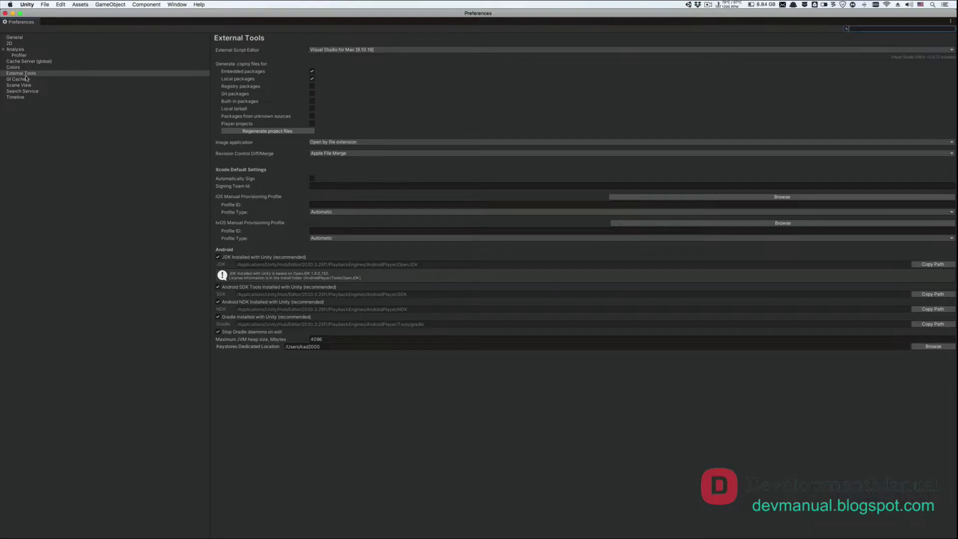
{"action": "left_click", "coordinate": [20, 73]}
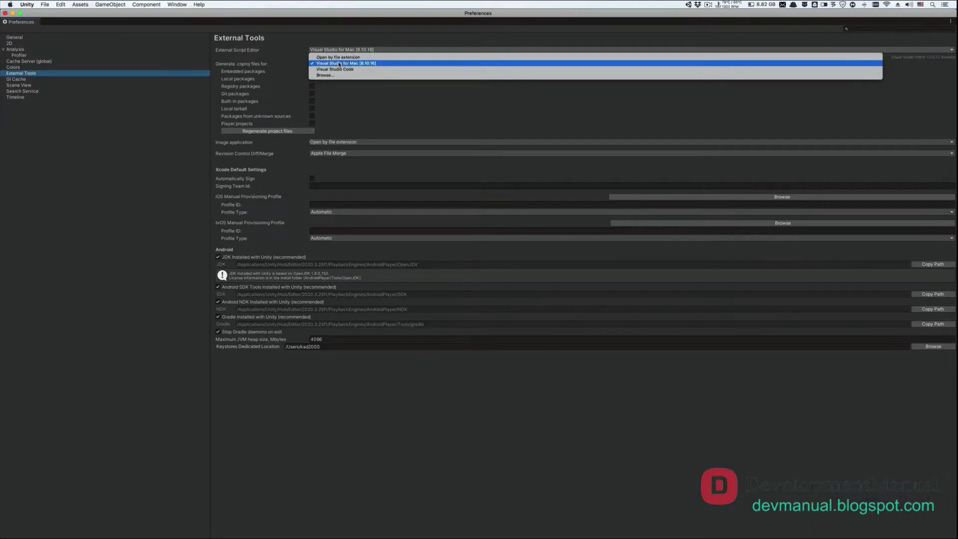
{"action": "left_click", "coordinate": [347, 63]}
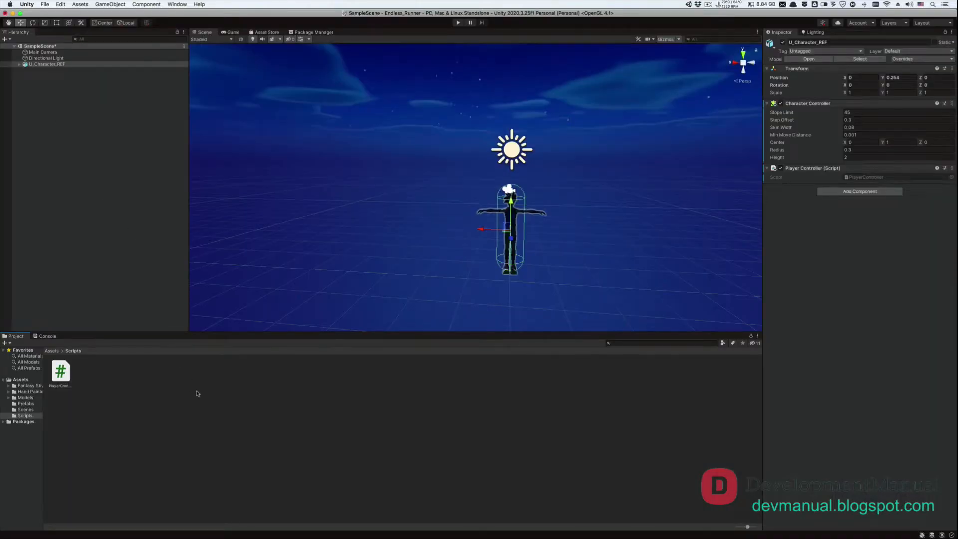
Step: Select U_Character_REF and open PlayerController.cs from Assets/Scripts in Visual Studio
{"action": "left_click", "coordinate": [47, 64]}
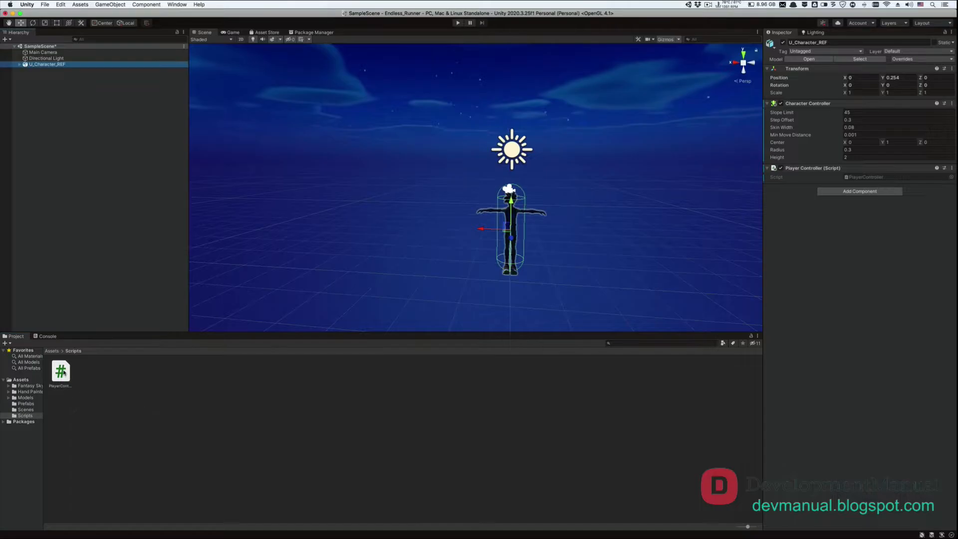
{"action": "double_click", "coordinate": [60, 371]}
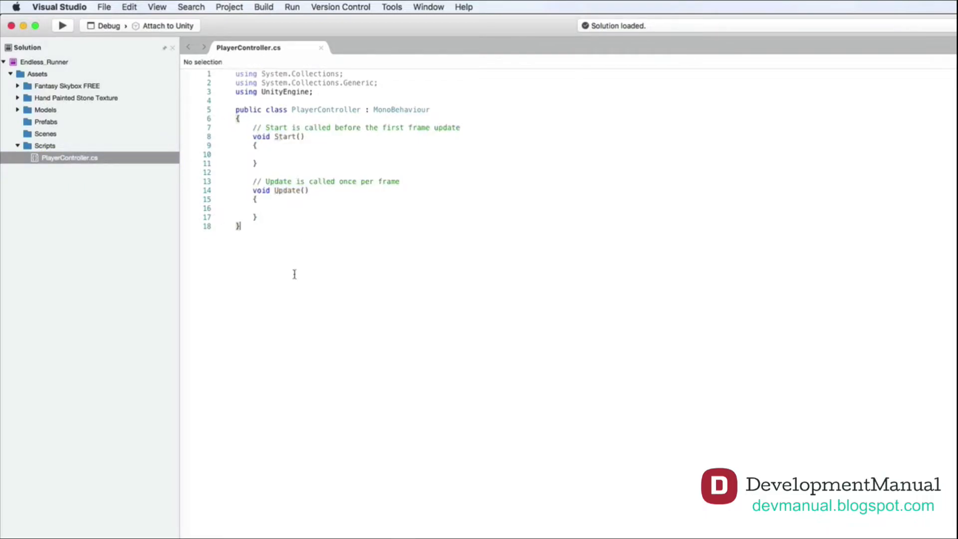
Step: Type the test line int a = 5; below the PlayerController class
{"action": "key", "text": "enter"}
{"action": "type", "text": "int a="}
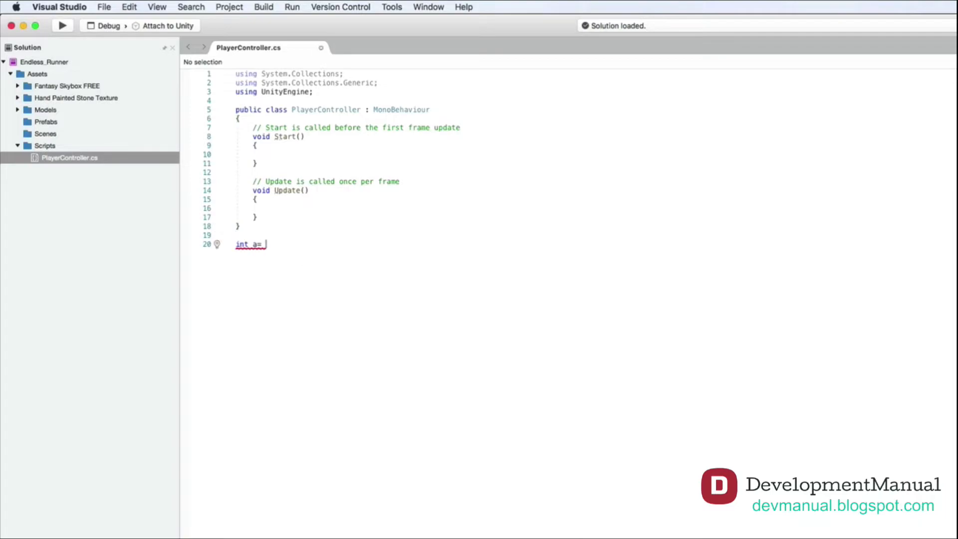
{"action": "type", "text": "5;"}
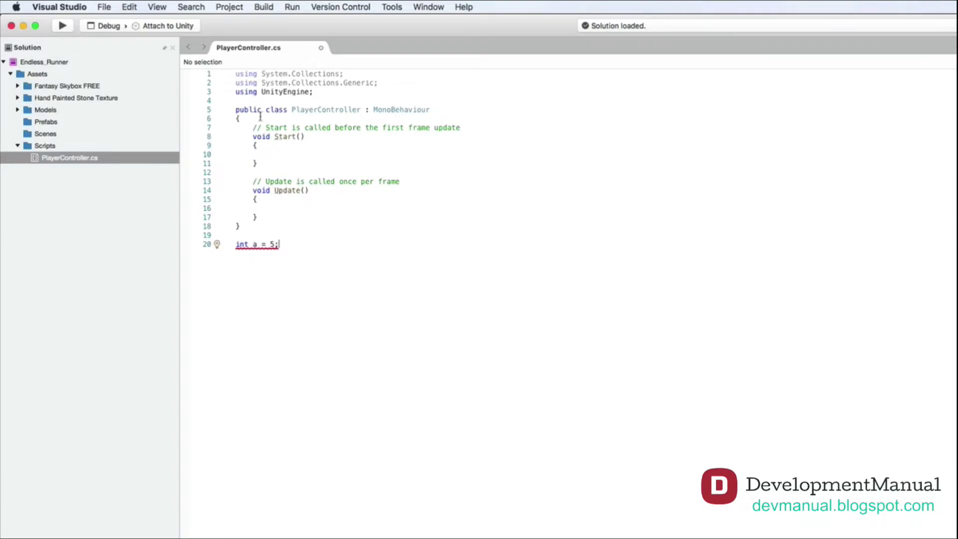
{"action": "left_click_drag", "start_coordinate": [256, 119], "coordinate": [257, 208]}
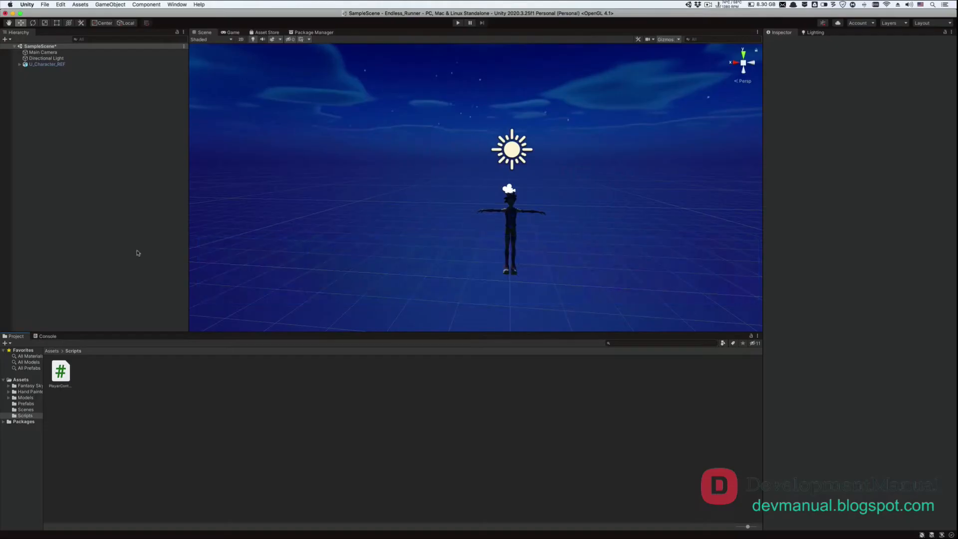
Step: Reopen PlayerController.cs from the Scripts folder in Visual Studio
{"action": "double_click", "coordinate": [60, 386]}
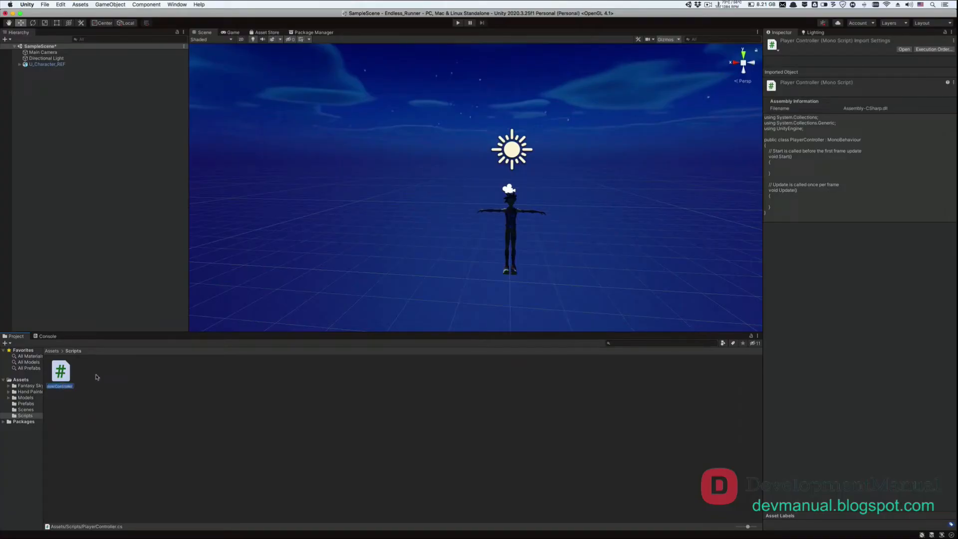
{"action": "double_click", "coordinate": [61, 371]}
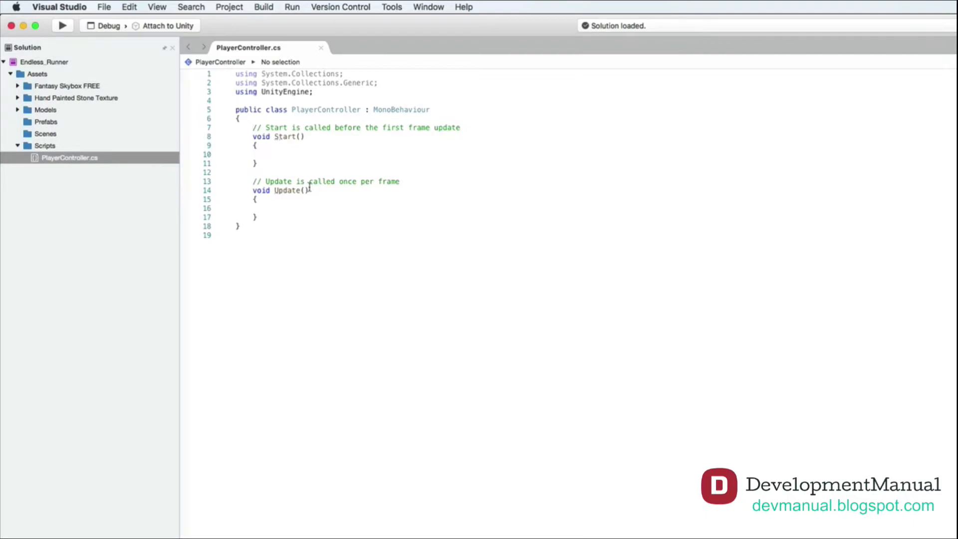
Step: Declare CharacterController characterController; at the top of the class, above Start()
{"action": "key", "text": "Enter"}
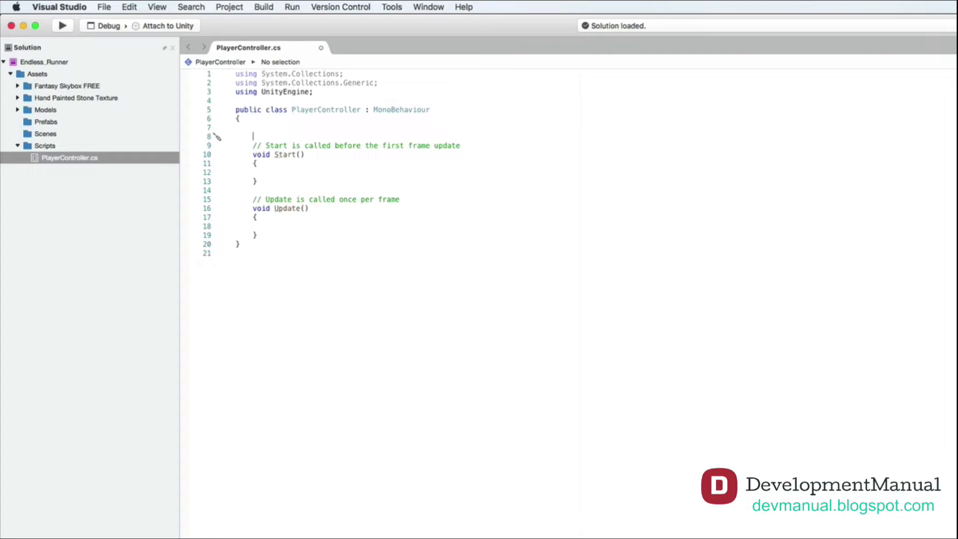
{"action": "type", "text": "c"}
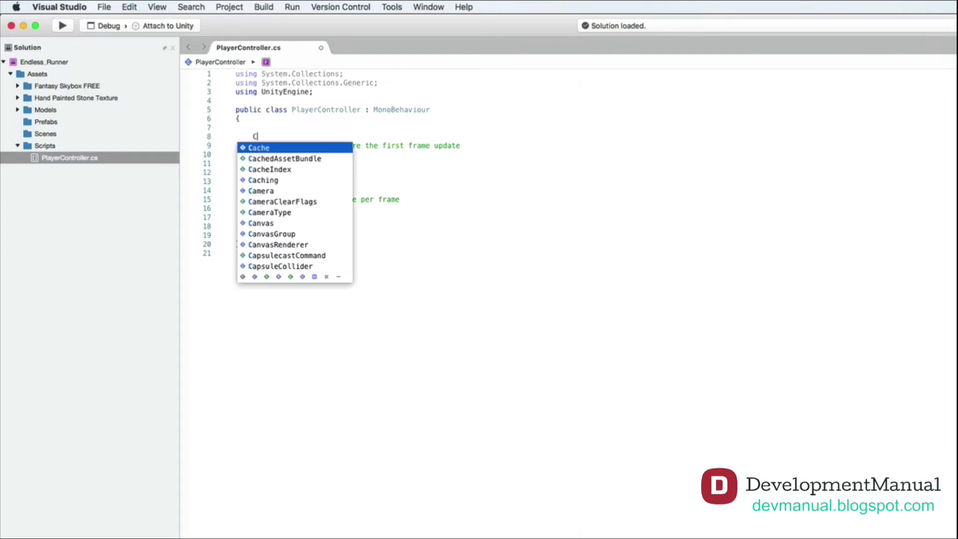
{"action": "type", "text": "haracterController"}
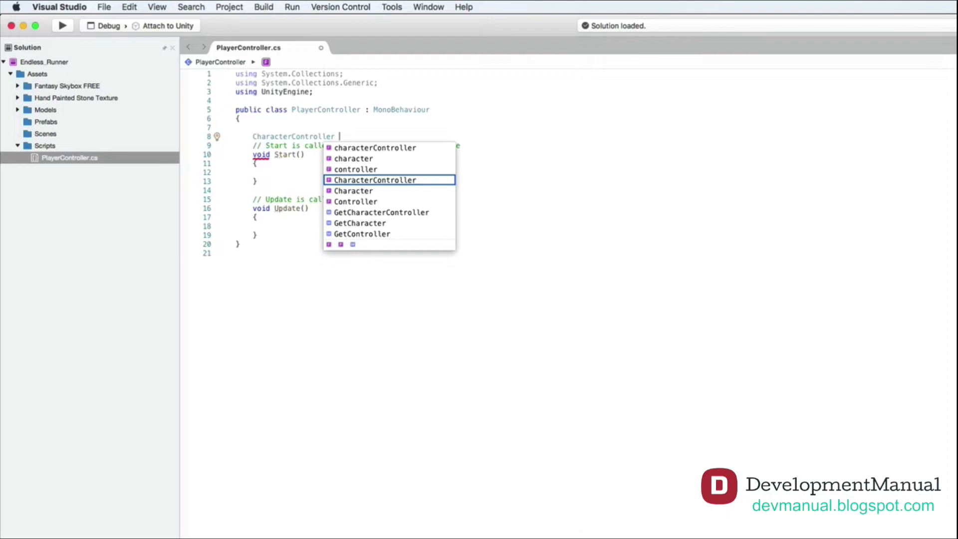
{"action": "type", "text": "characterController;"}
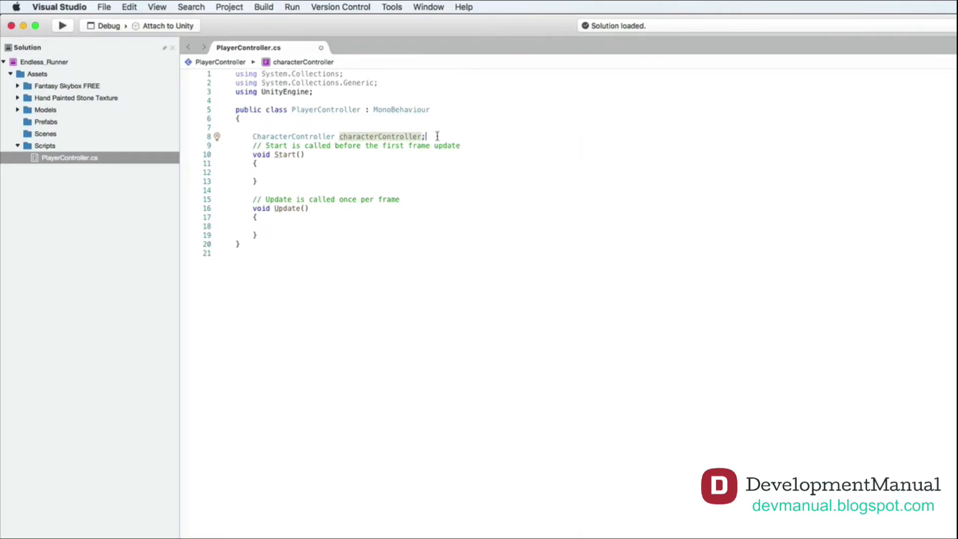
{"action": "mouse_move", "coordinate": [325, 180]}
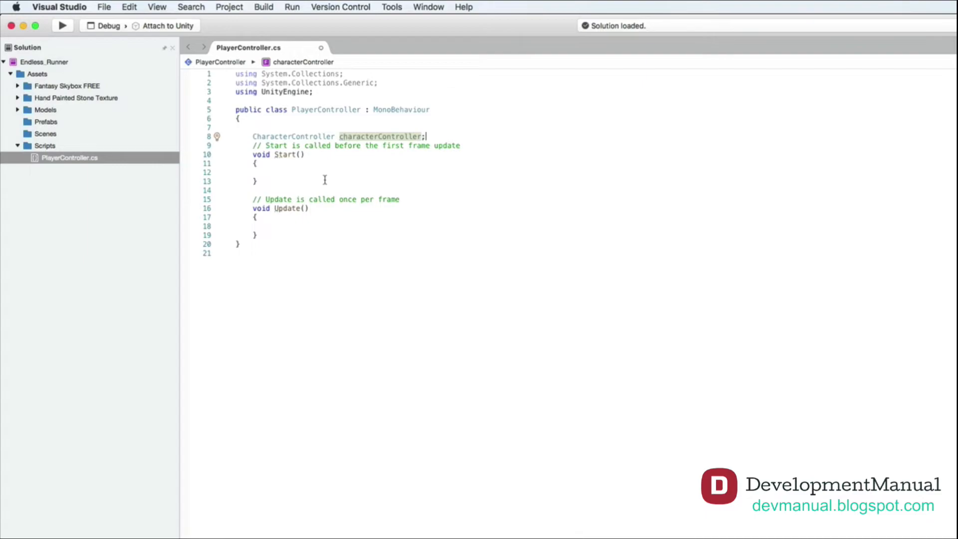
{"action": "mouse_move", "coordinate": [381, 136]}
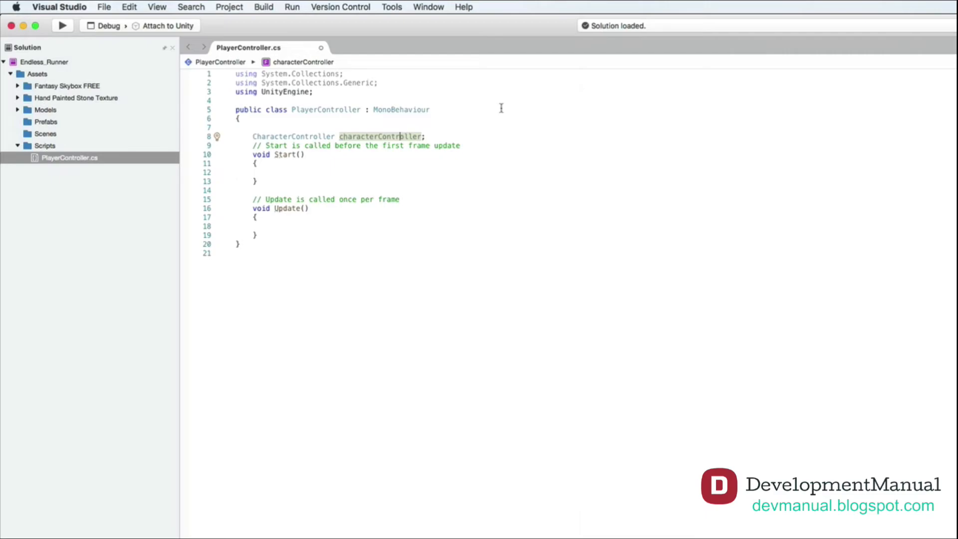
{"action": "mouse_move", "coordinate": [444, 134]}
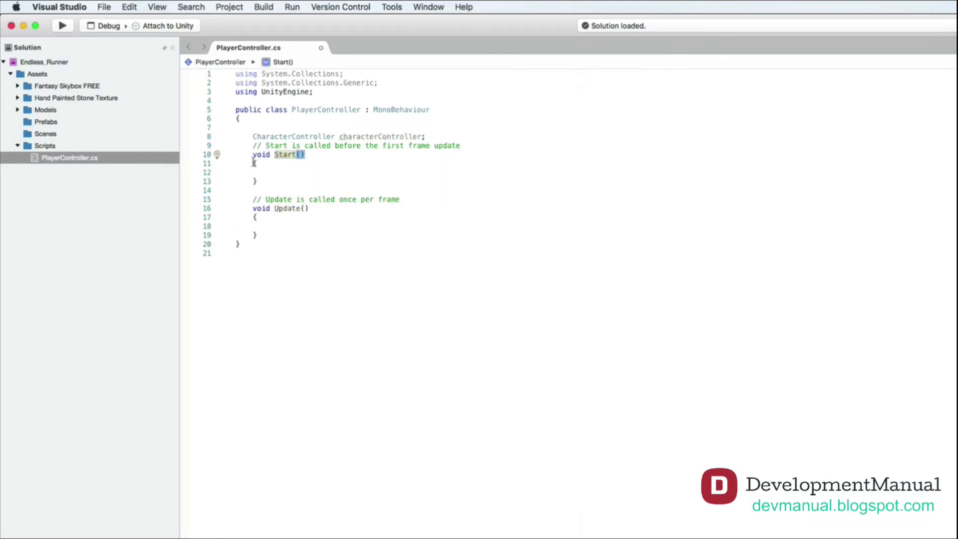
Step: Write characterController = this.GetComponent<CharacterController>(); inside Start()
{"action": "left_click", "coordinate": [285, 171]}
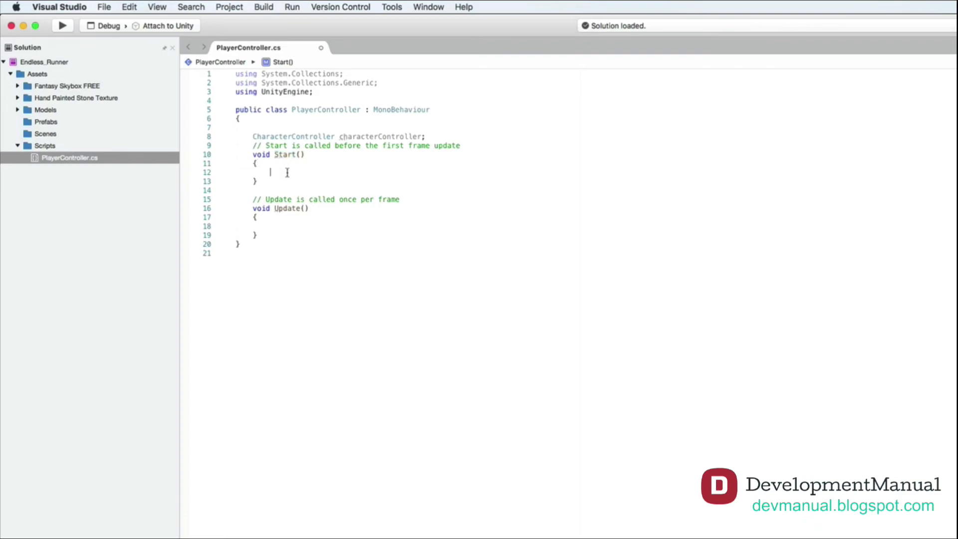
{"action": "type", "text": "characterController= this"}
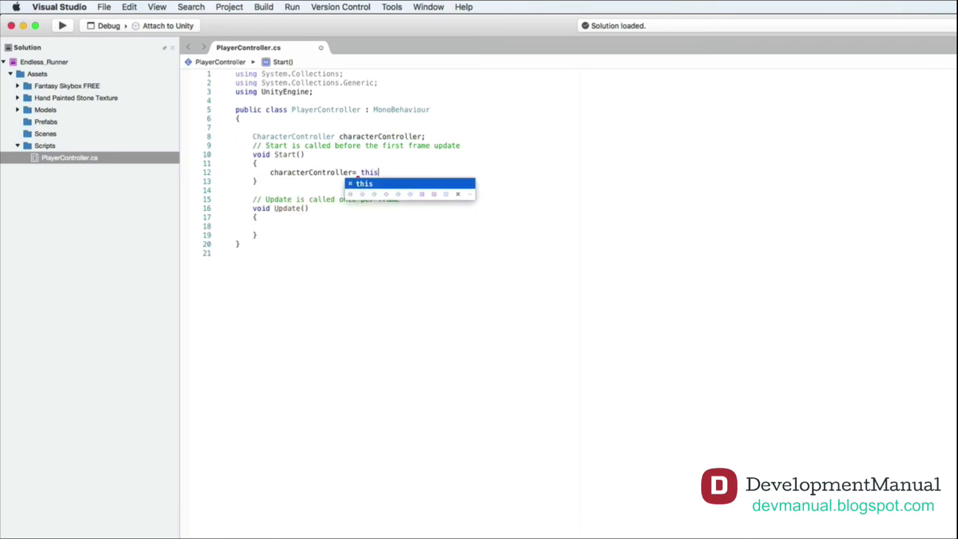
{"action": "type", "text": ".GetComponent<CharacterController>();"}
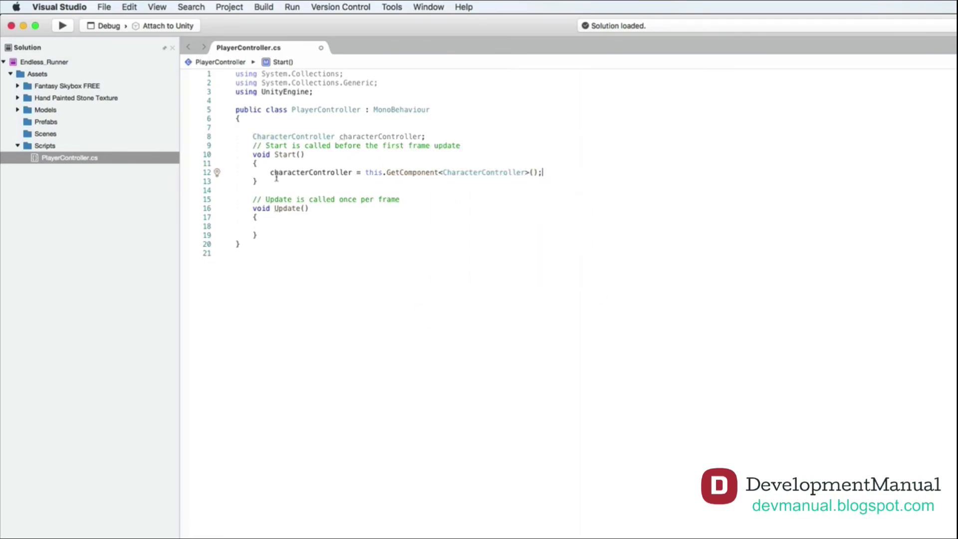
{"action": "mouse_move", "coordinate": [399, 185]}
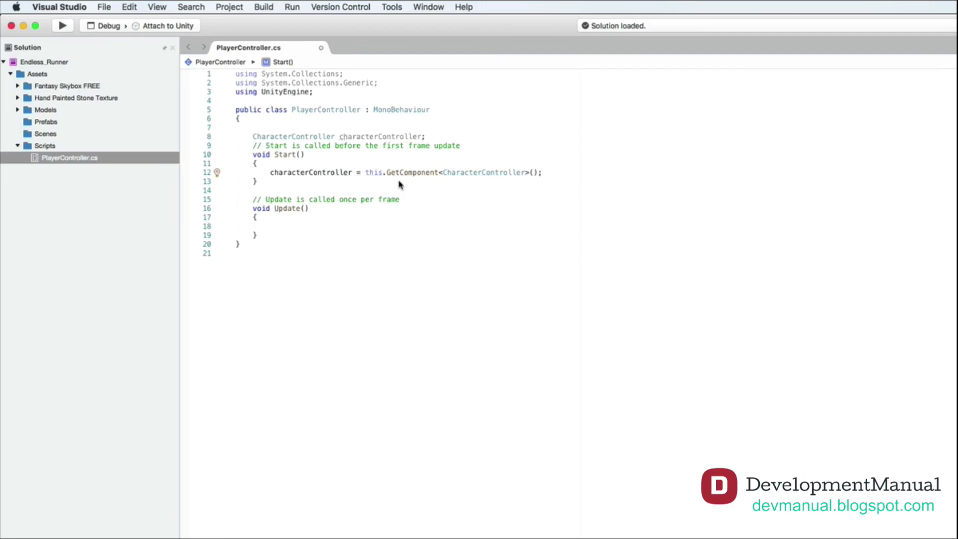
{"action": "mouse_move", "coordinate": [482, 173]}
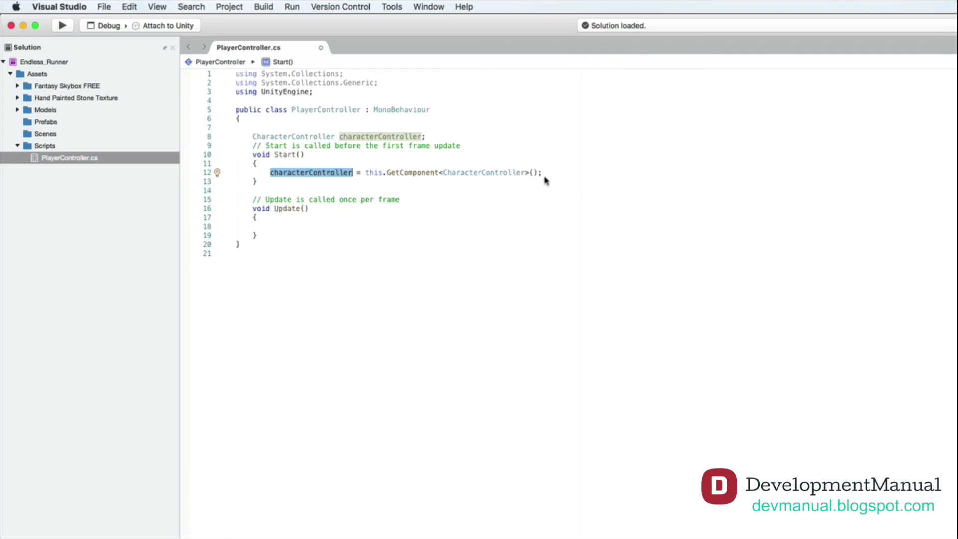
{"action": "left_click", "coordinate": [544, 173]}
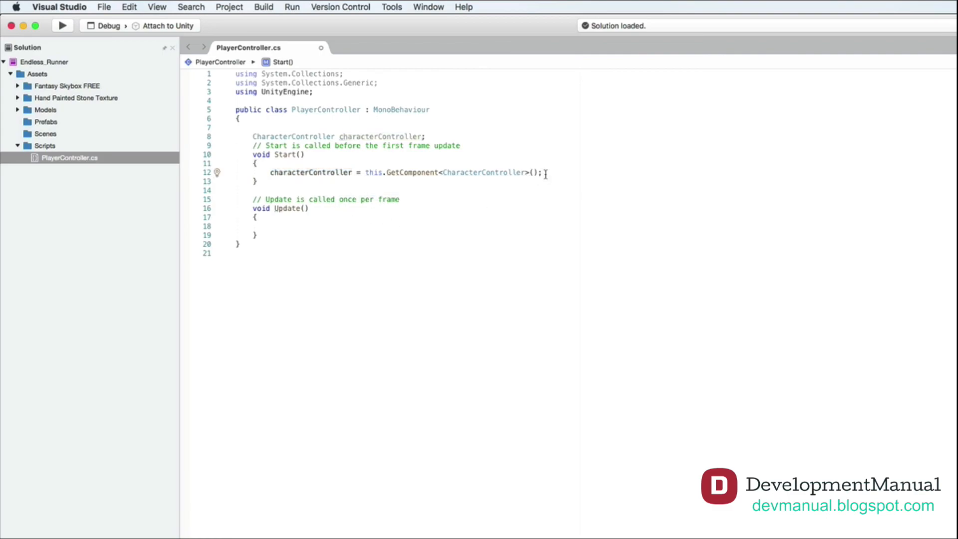